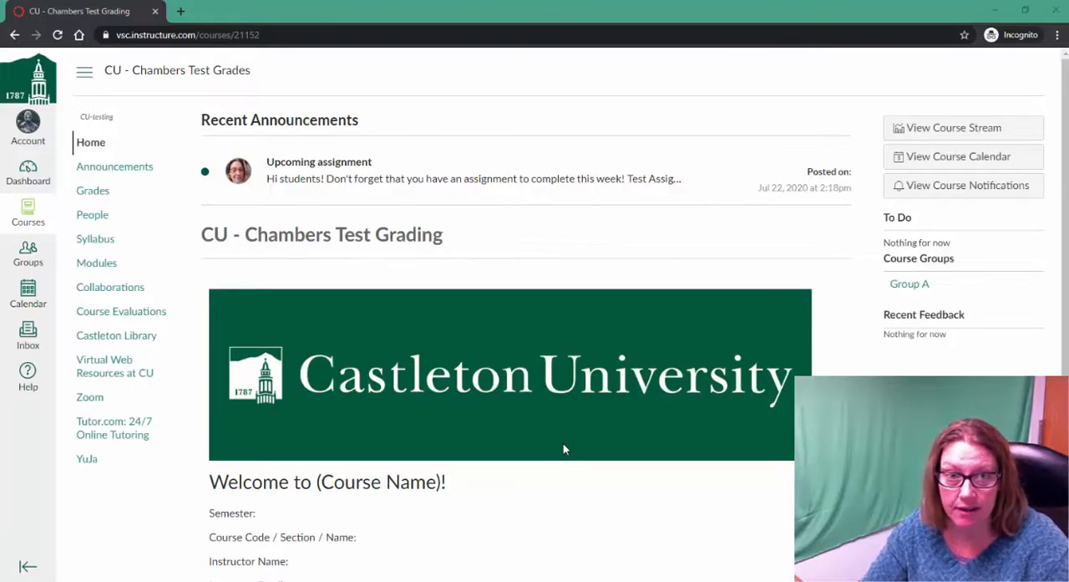
{"action": "mouse_move", "coordinate": [197, 142]}
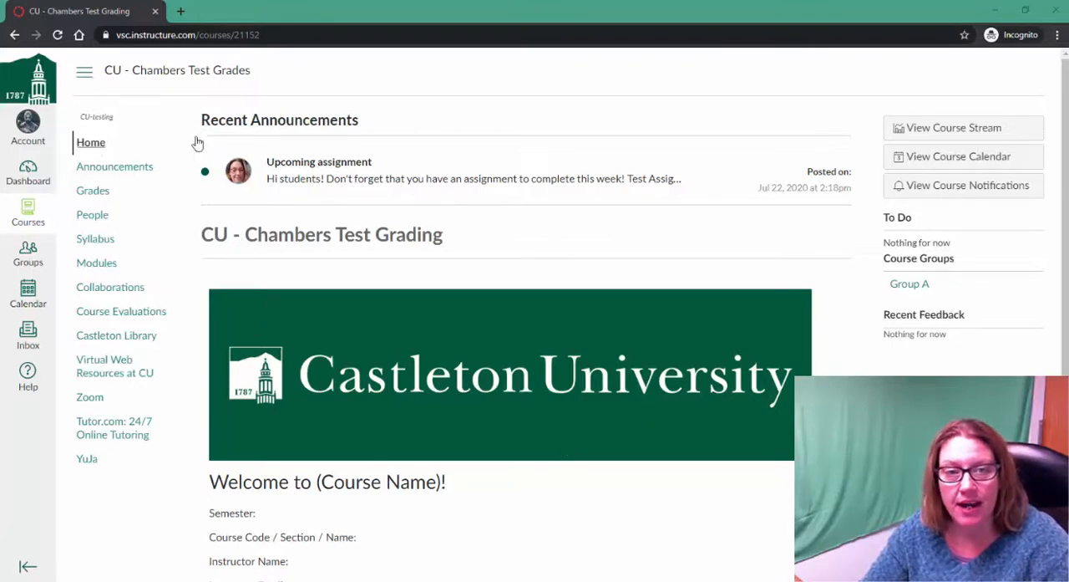
- Go to the course Modules and choose the YuJa Assignment in the New Module
{"action": "left_click", "coordinate": [97, 263]}
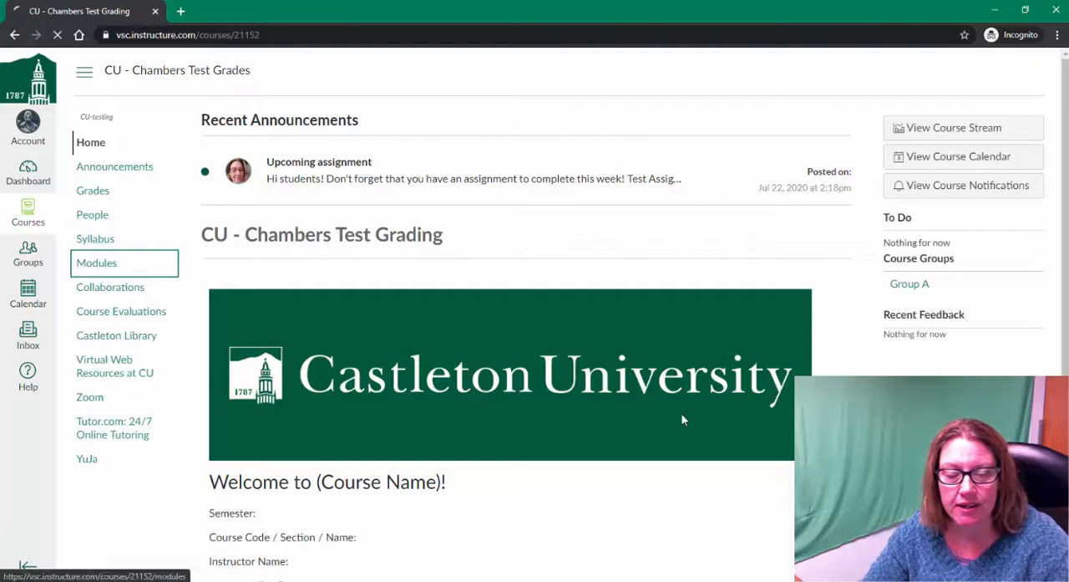
{"action": "left_click", "coordinate": [97, 263]}
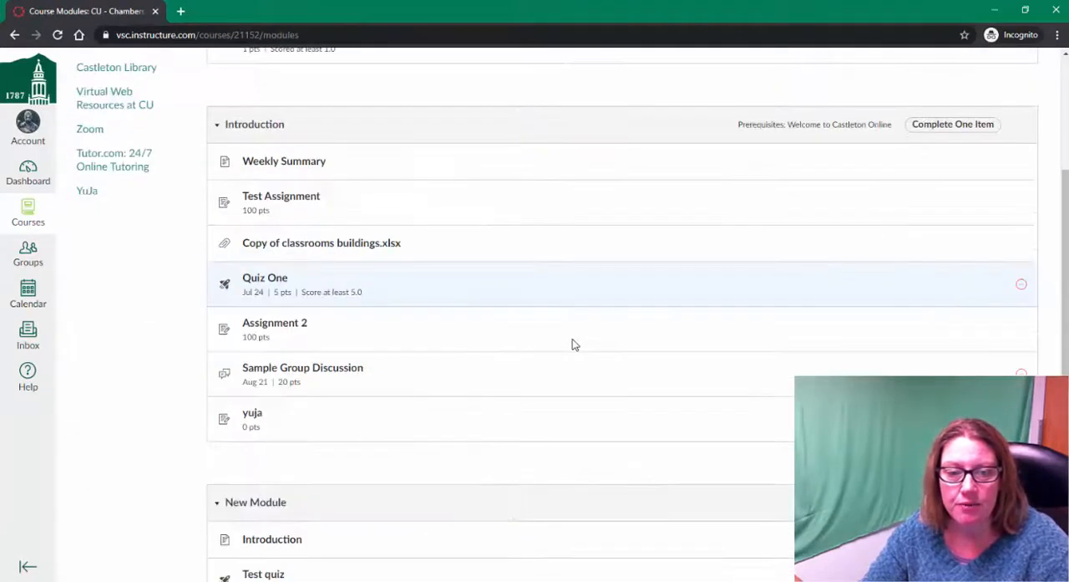
{"action": "scroll", "scroll_direction": "down", "scroll_amount": 3}
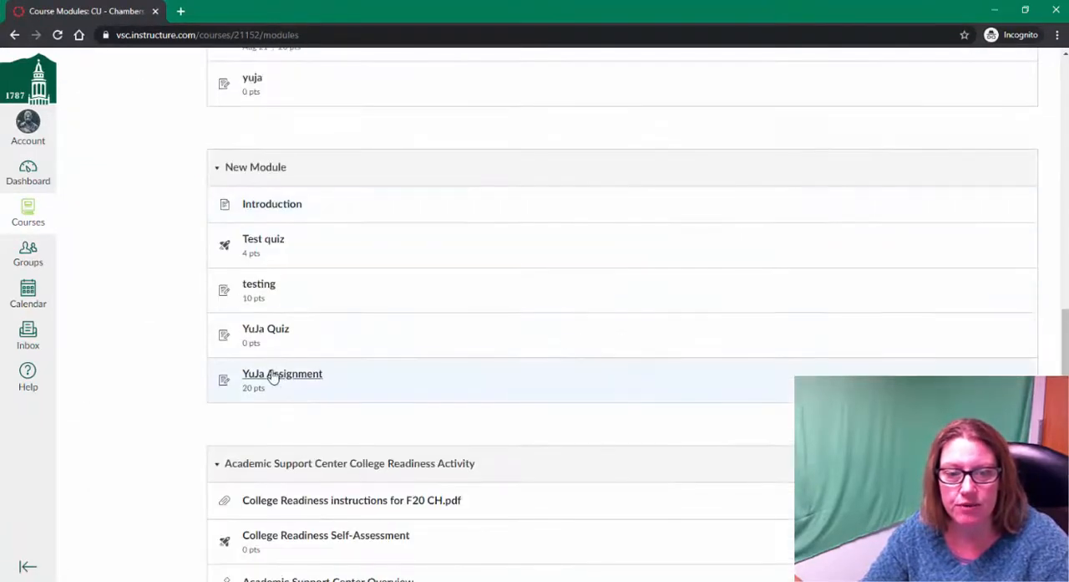
{"action": "left_click", "coordinate": [281, 374]}
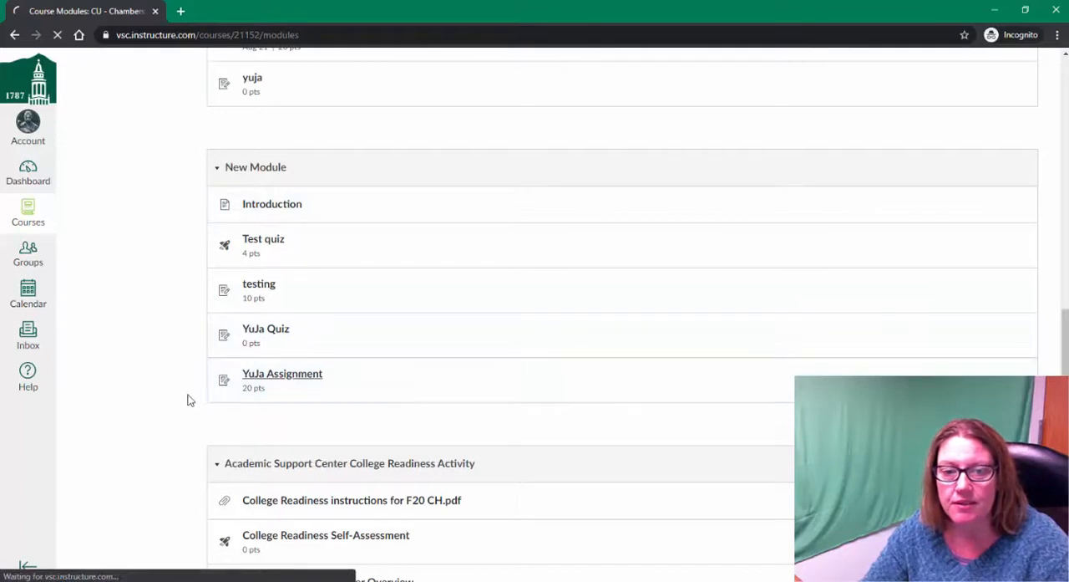
{"action": "left_click", "coordinate": [282, 374]}
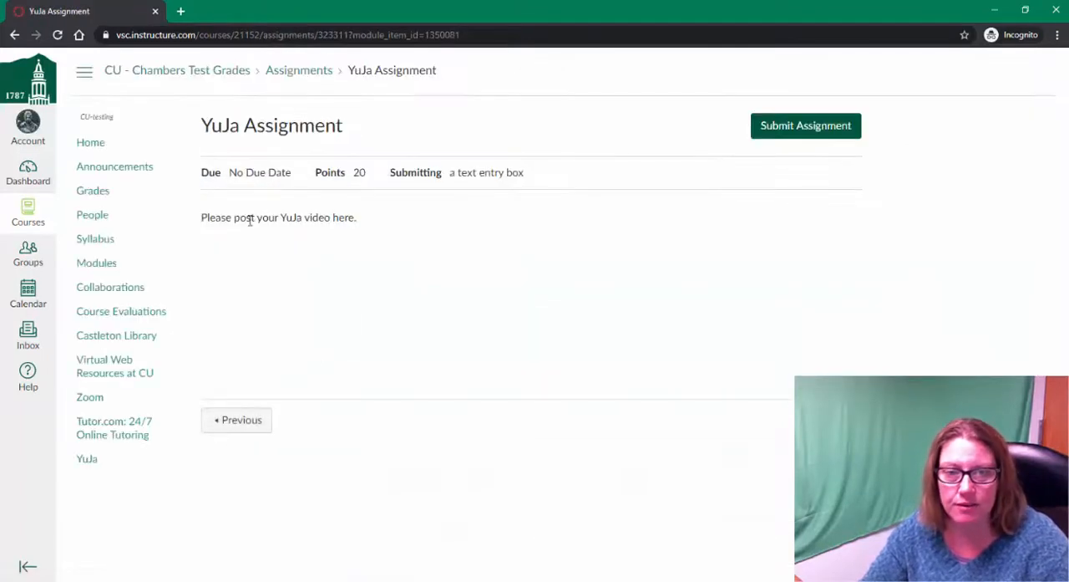
{"action": "mouse_move", "coordinate": [495, 314]}
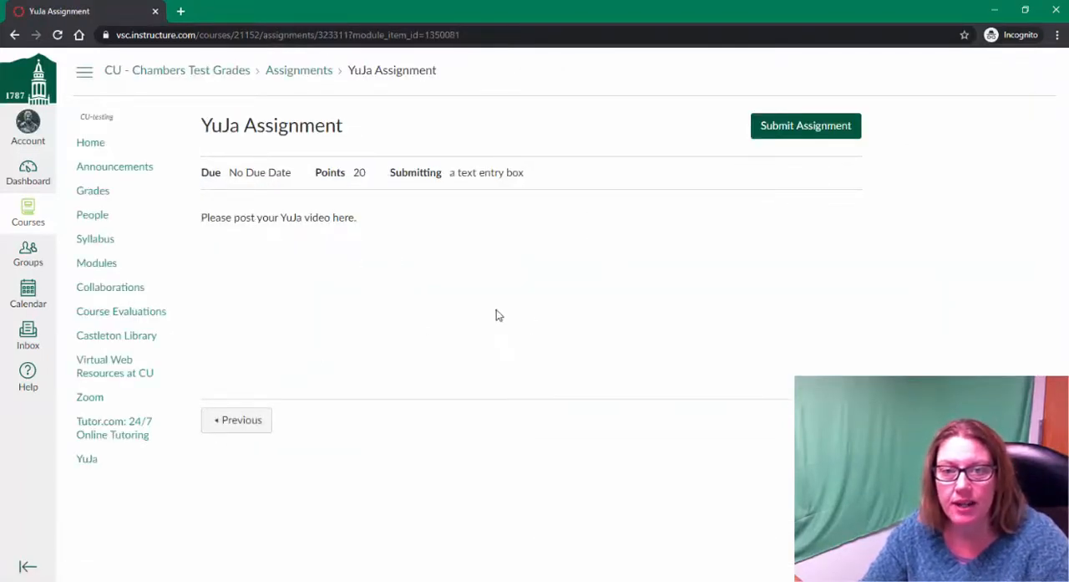
{"action": "mouse_move", "coordinate": [562, 335]}
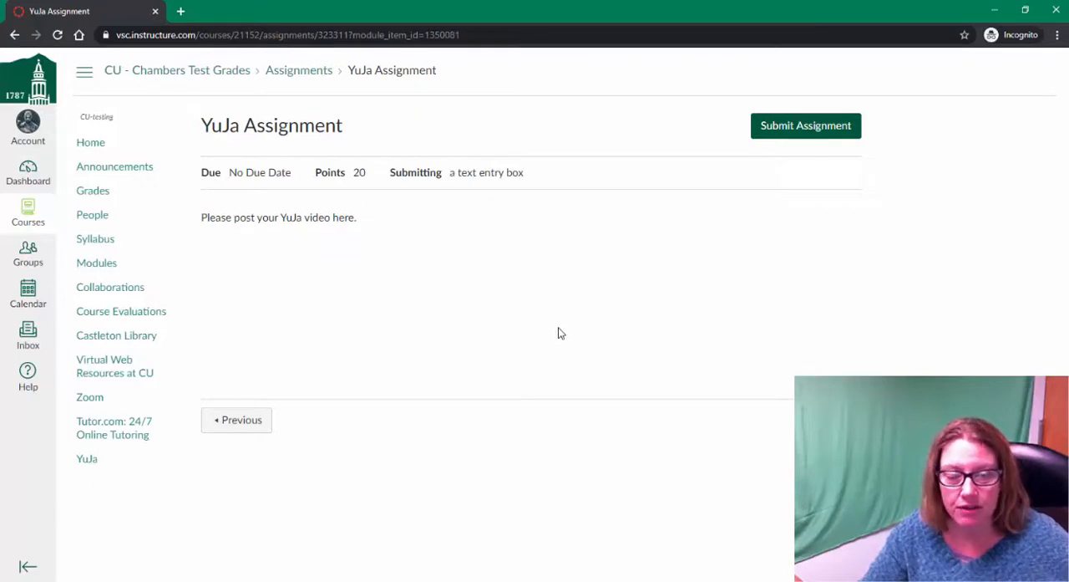
{"action": "mouse_move", "coordinate": [222, 456]}
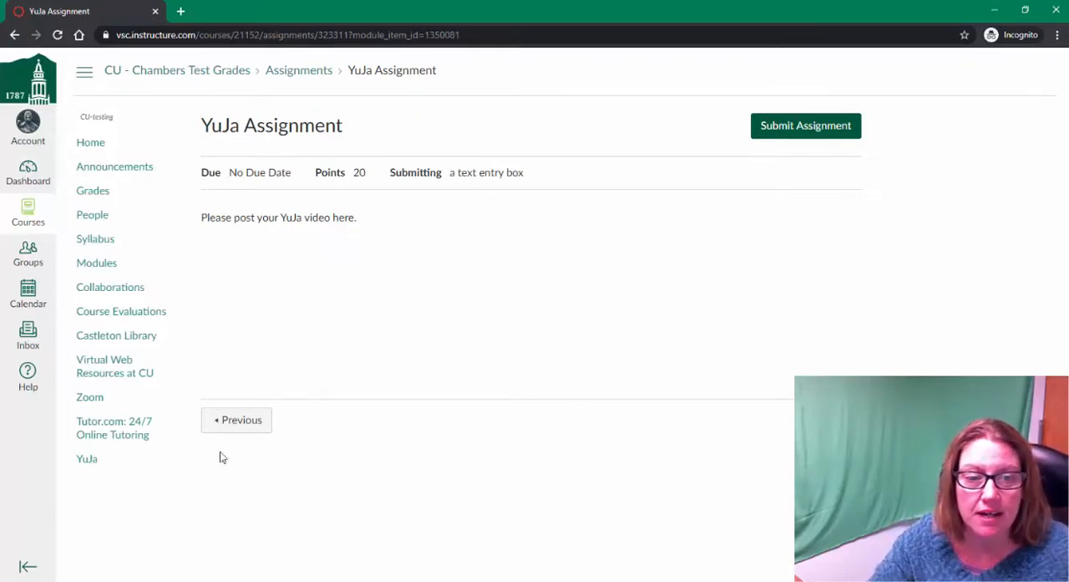
{"action": "mouse_move", "coordinate": [87, 458]}
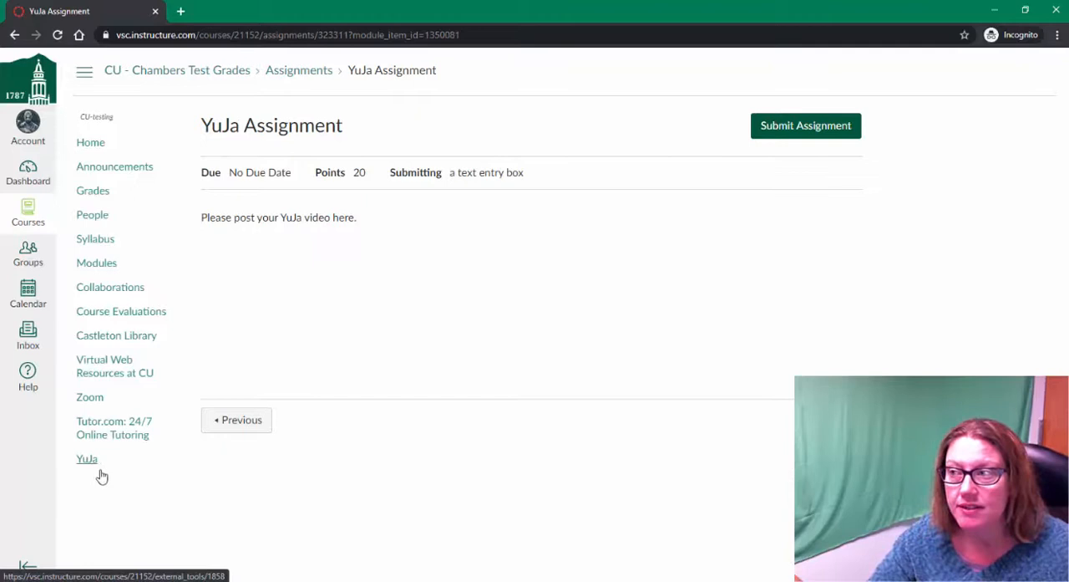
{"action": "mouse_move", "coordinate": [307, 353]}
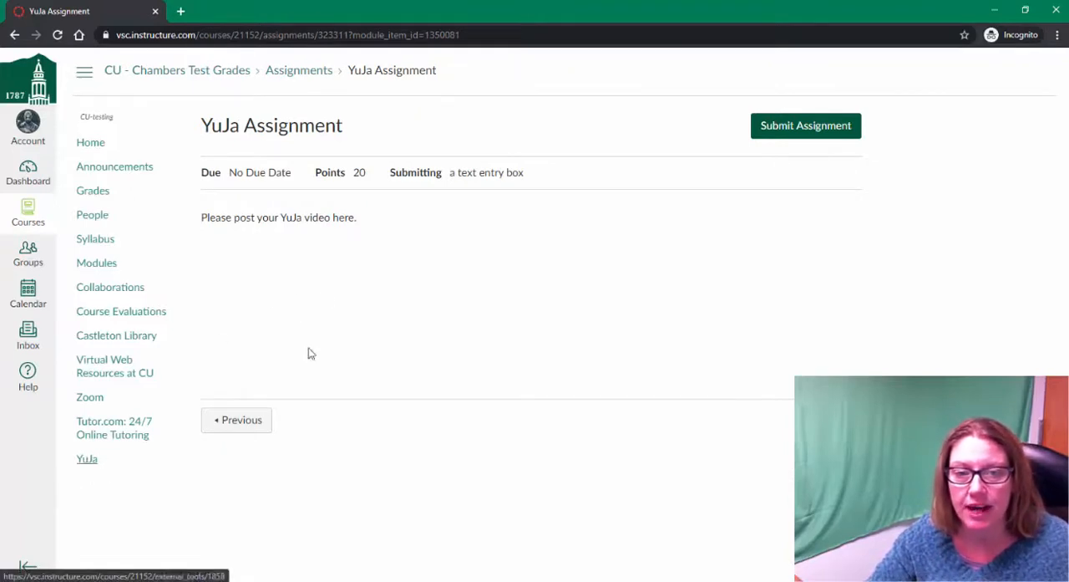
{"action": "mouse_move", "coordinate": [639, 160]}
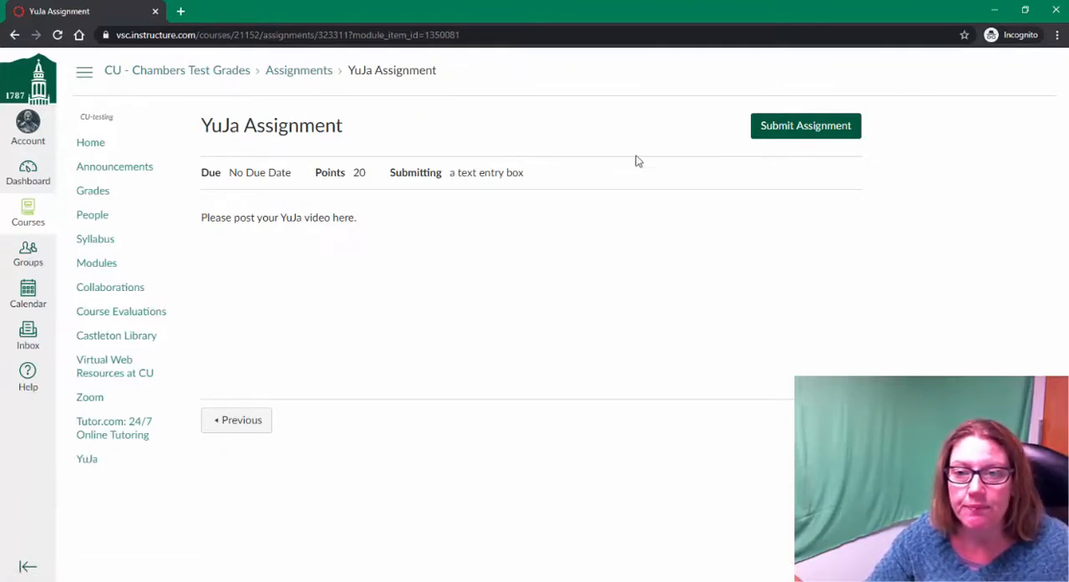
{"action": "mouse_move", "coordinate": [789, 157]}
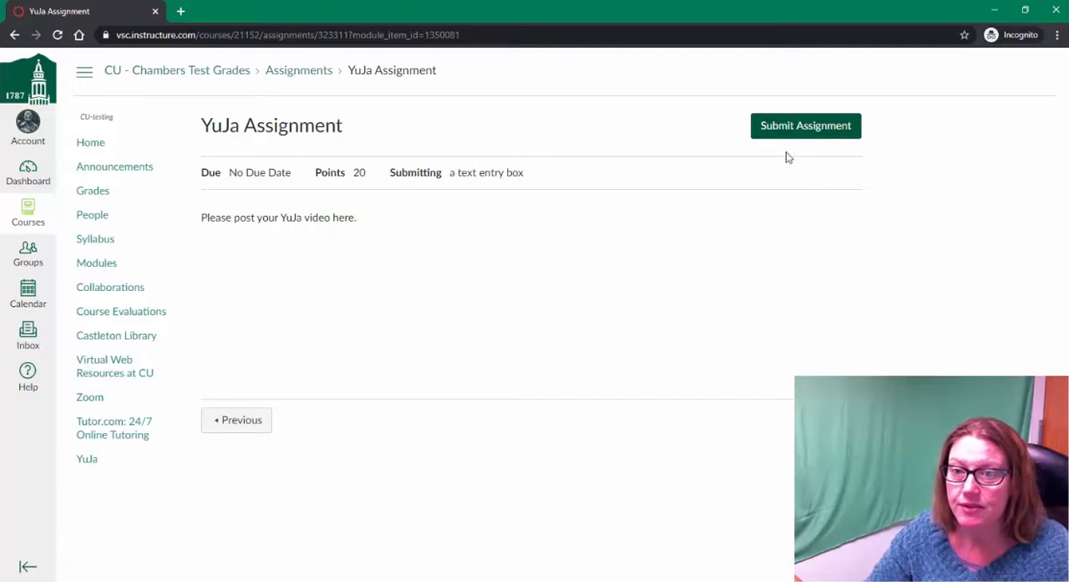
- Start the YuJa Assignment submission and place the cursor in the text entry box
{"action": "left_click", "coordinate": [805, 125]}
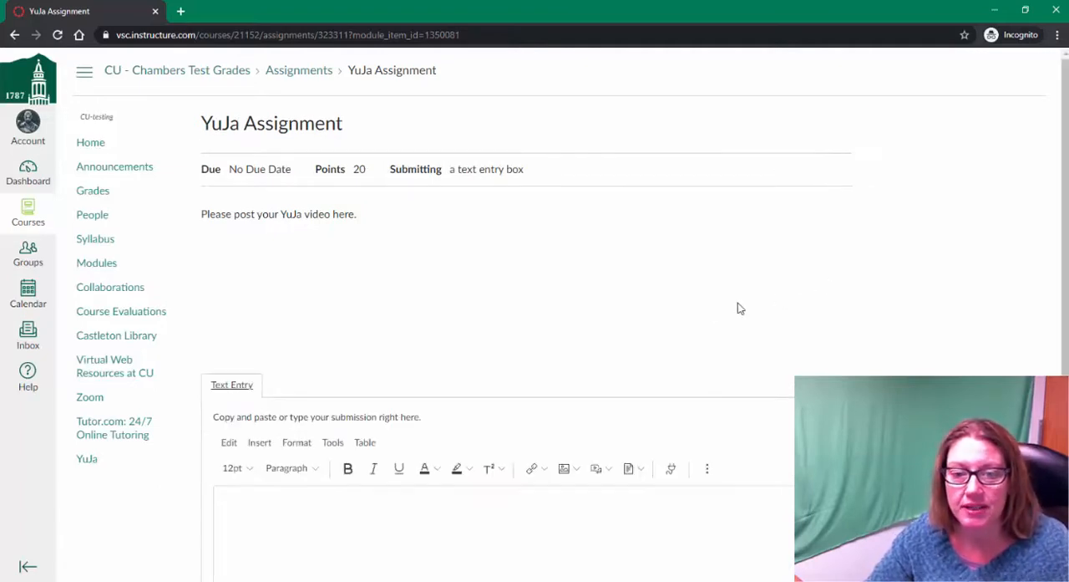
{"action": "scroll", "scroll_direction": "down", "scroll_amount": 3}
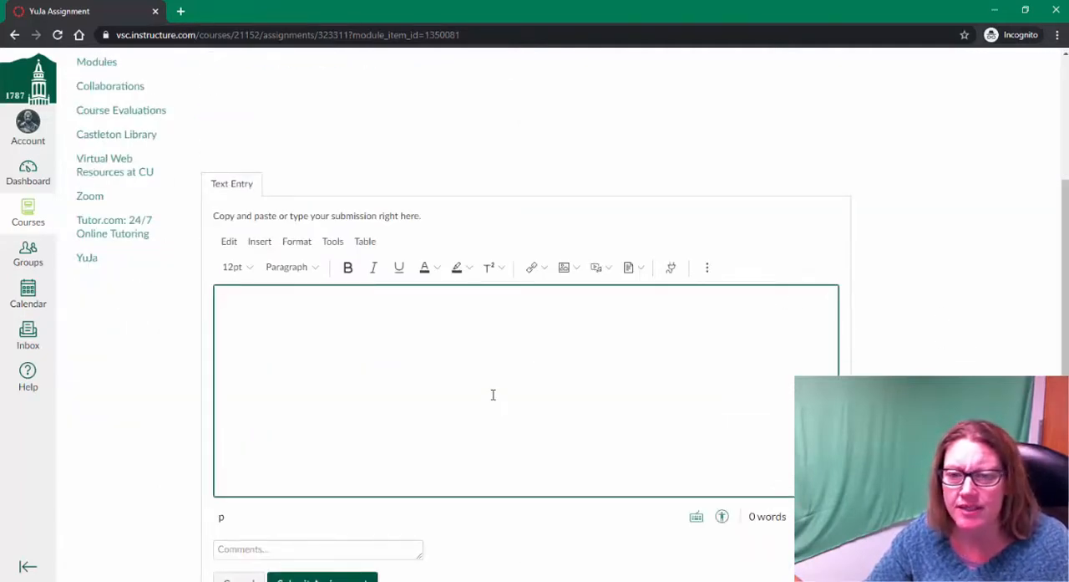
{"action": "left_click", "coordinate": [493, 392]}
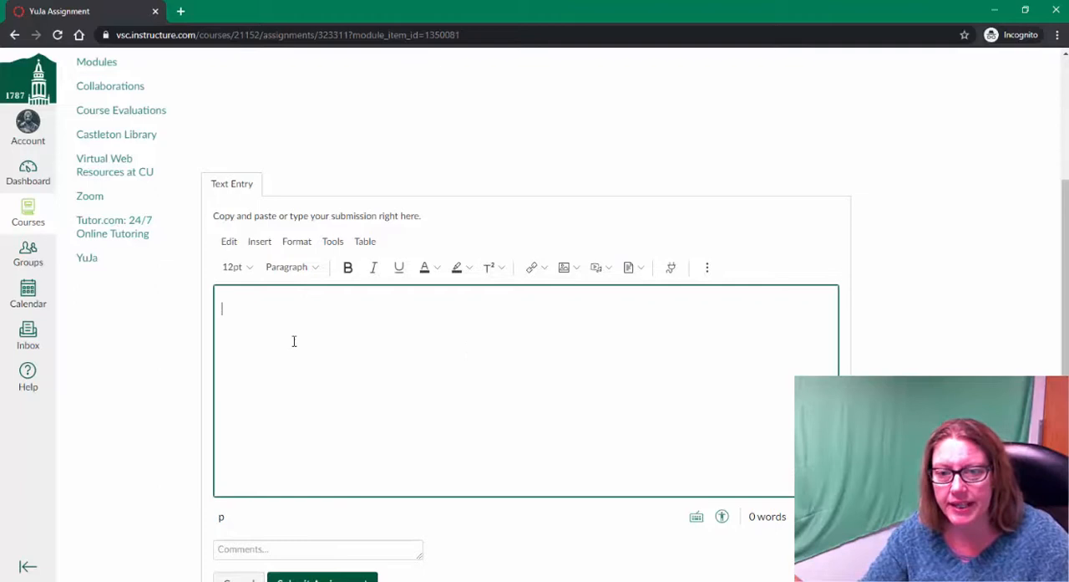
{"action": "mouse_move", "coordinate": [238, 292]}
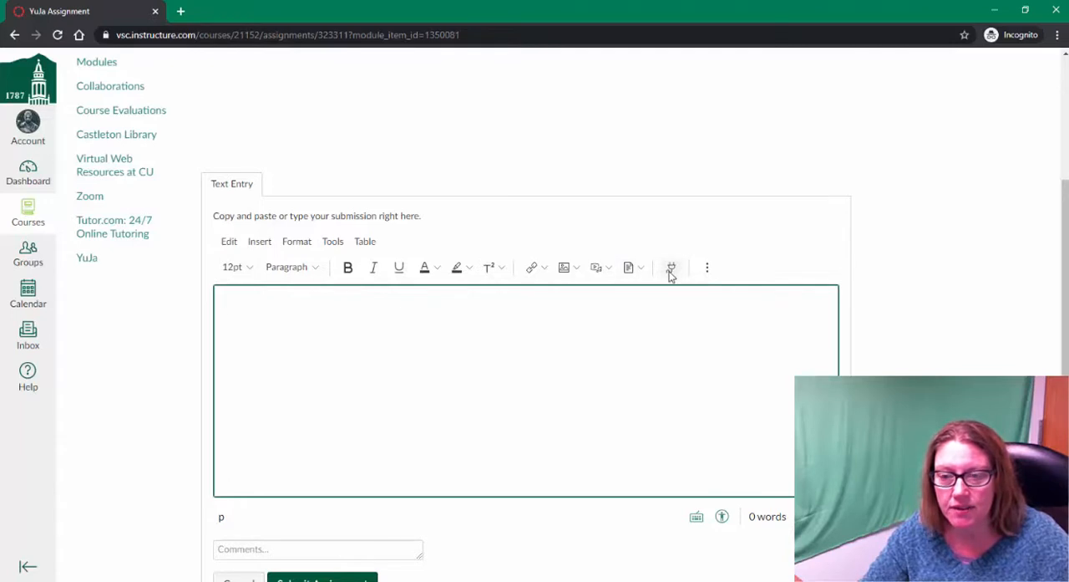
{"action": "mouse_move", "coordinate": [672, 267]}
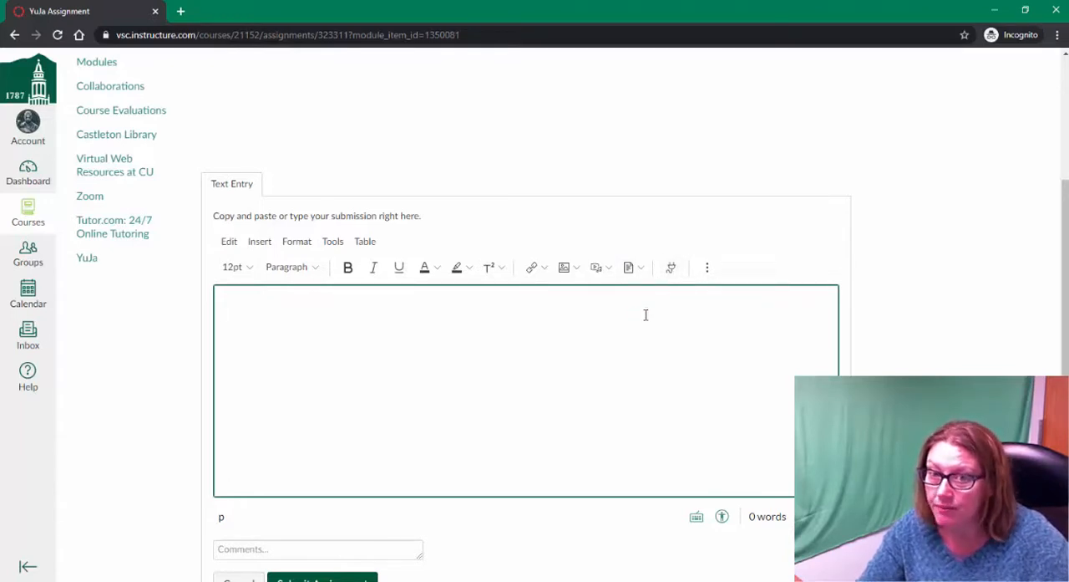
- Reveal the editor's extra formatting tools via the More (⋮) toolbar button
{"action": "left_click", "coordinate": [709, 267]}
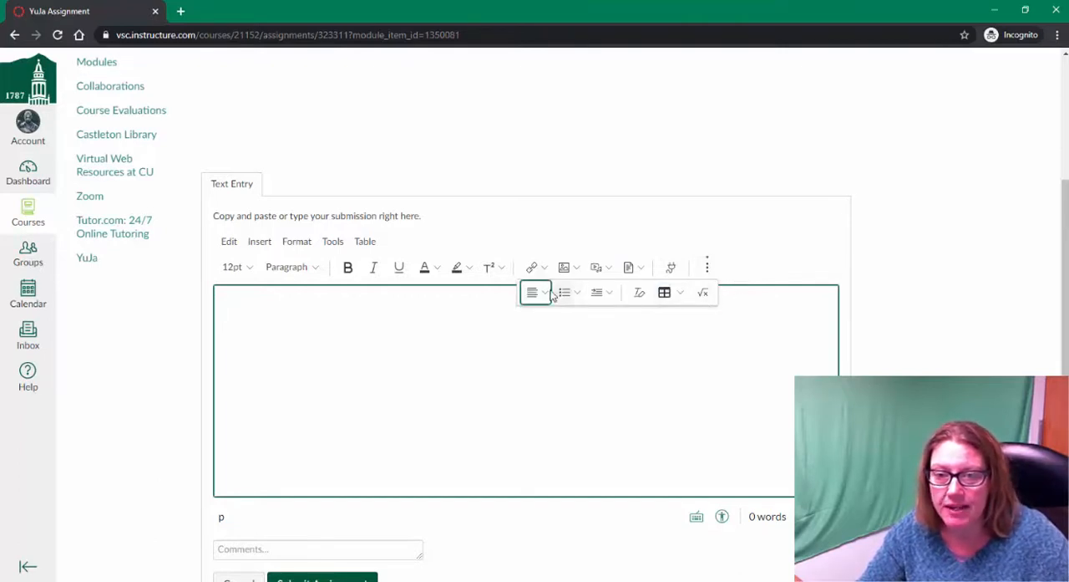
{"action": "mouse_move", "coordinate": [635, 303]}
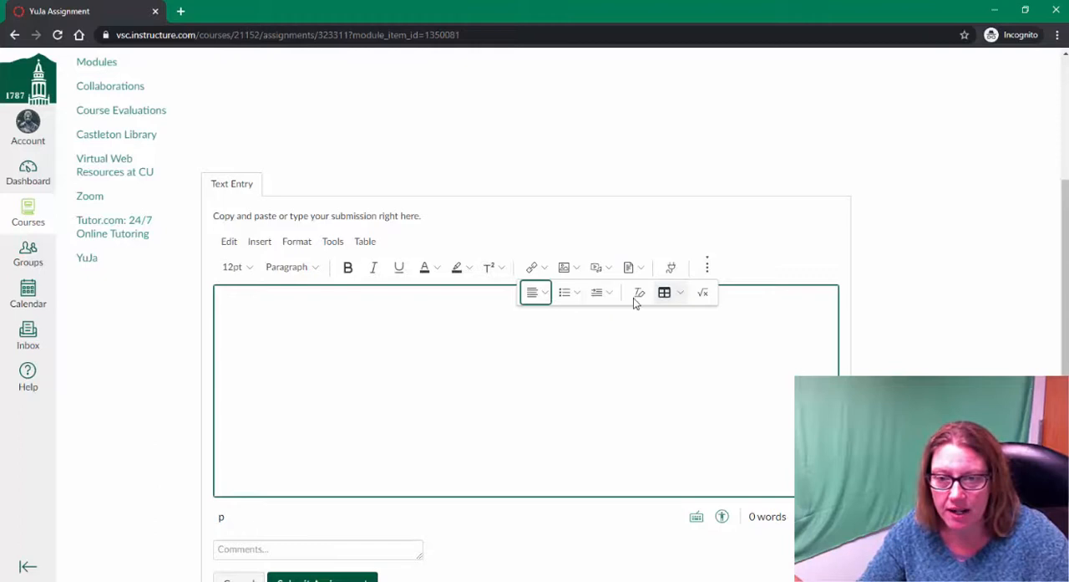
{"action": "mouse_move", "coordinate": [695, 283]}
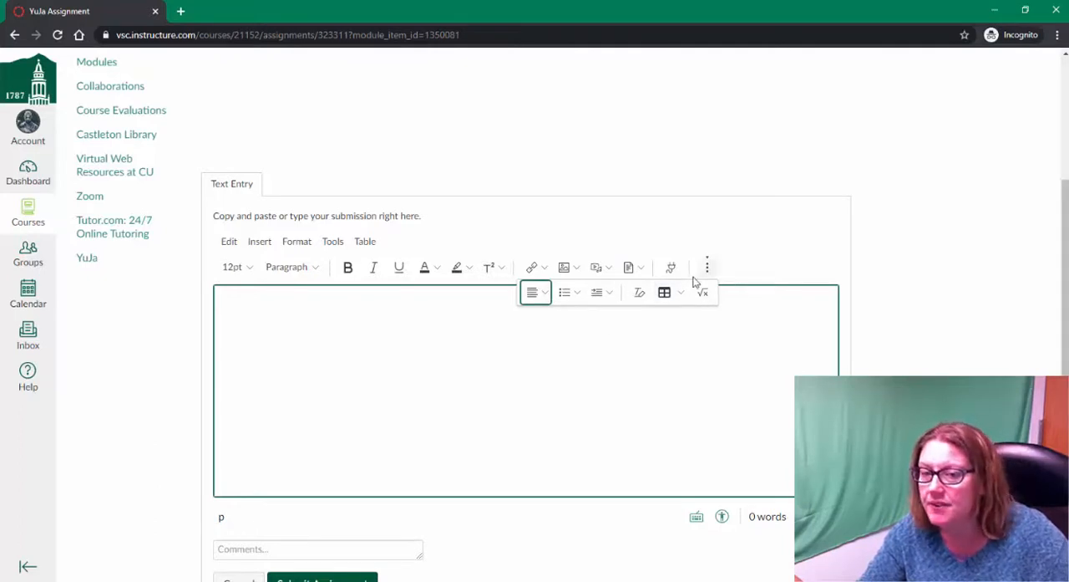
{"action": "left_click", "coordinate": [618, 388]}
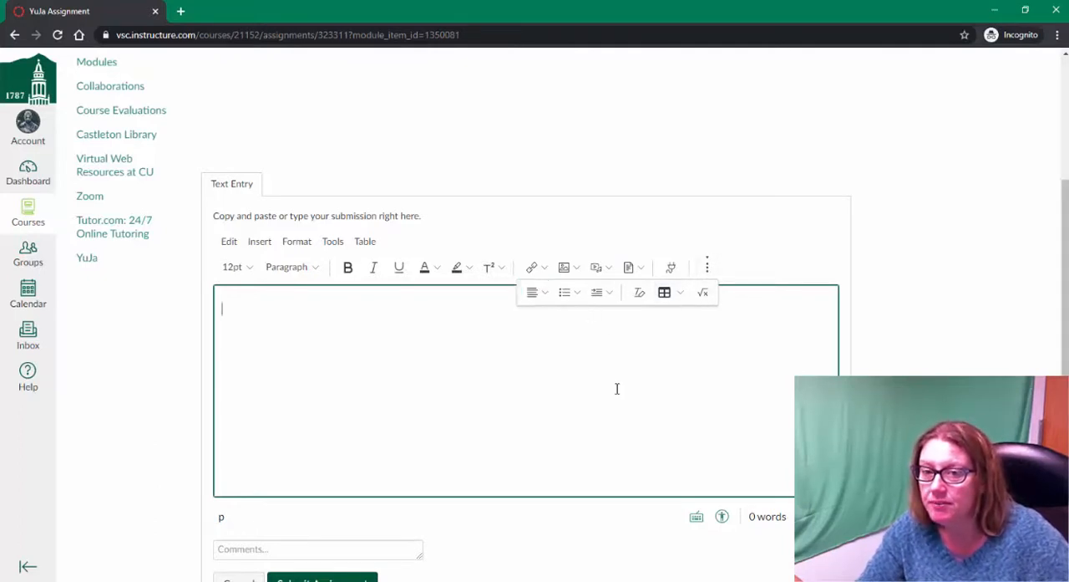
{"action": "left_click", "coordinate": [707, 268]}
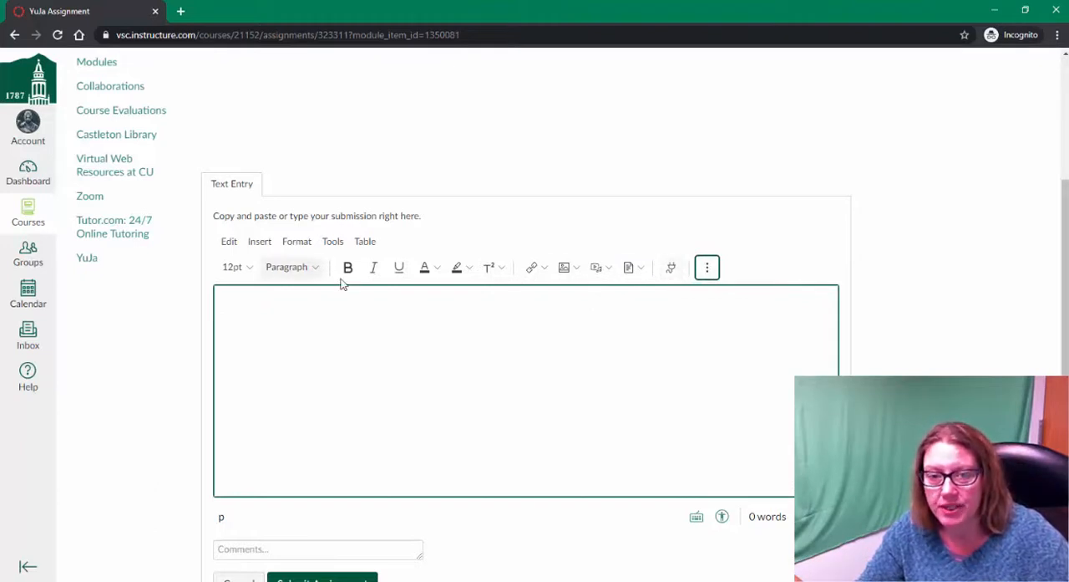
{"action": "left_click", "coordinate": [705, 268]}
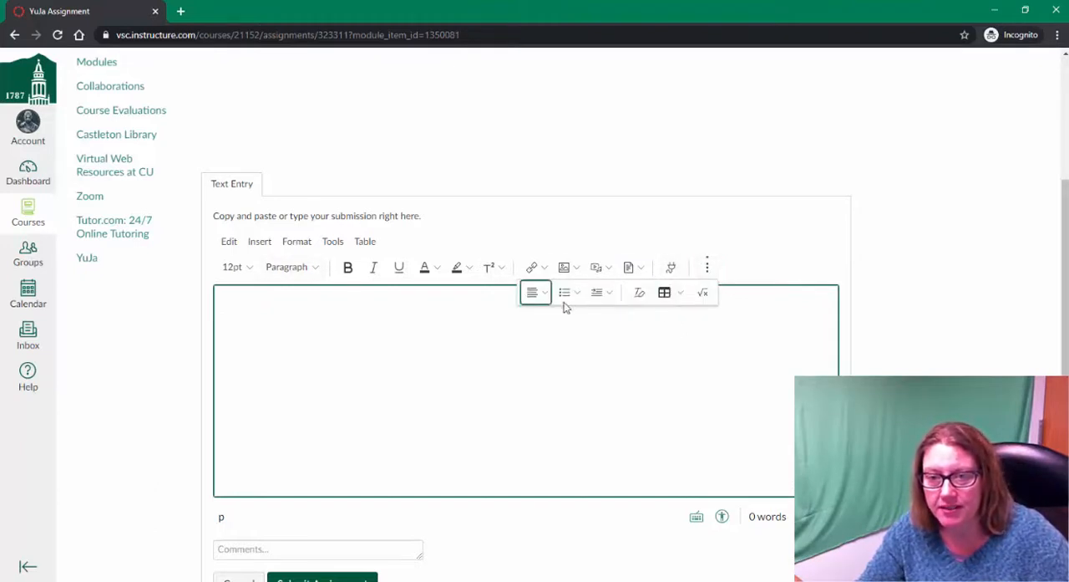
- Choose YuJa Media from the editor's external apps list to insert a video
{"action": "left_click", "coordinate": [672, 268]}
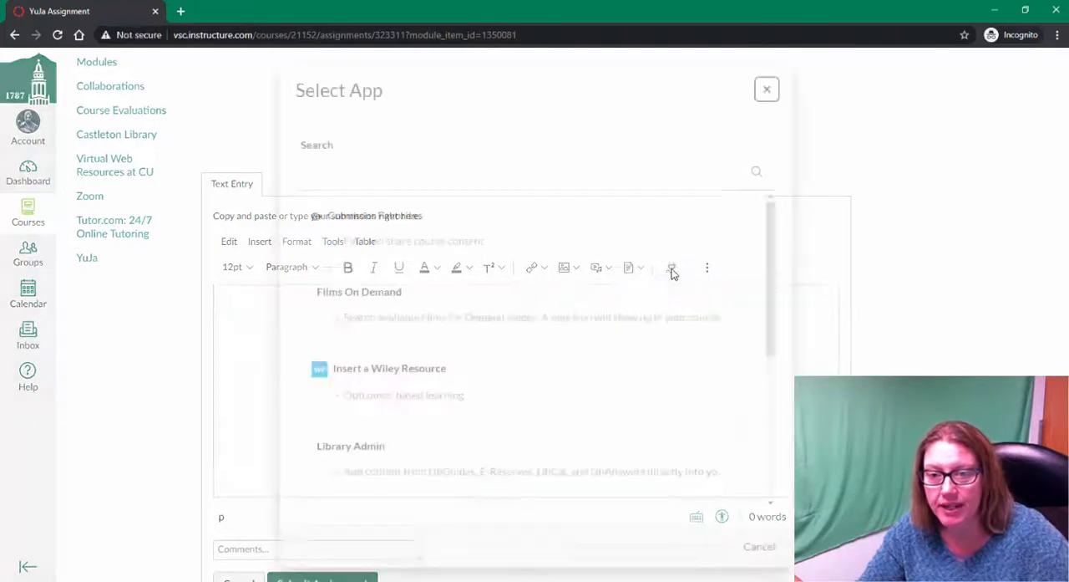
{"action": "scroll", "scroll_direction": "down", "scroll_amount": 3}
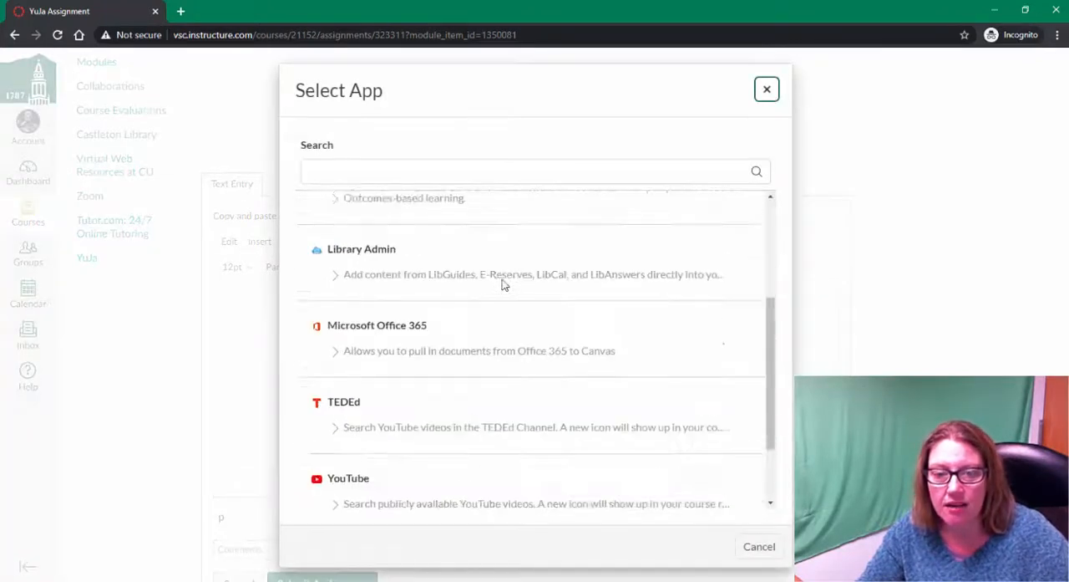
{"action": "scroll", "scroll_direction": "down", "scroll_amount": 3}
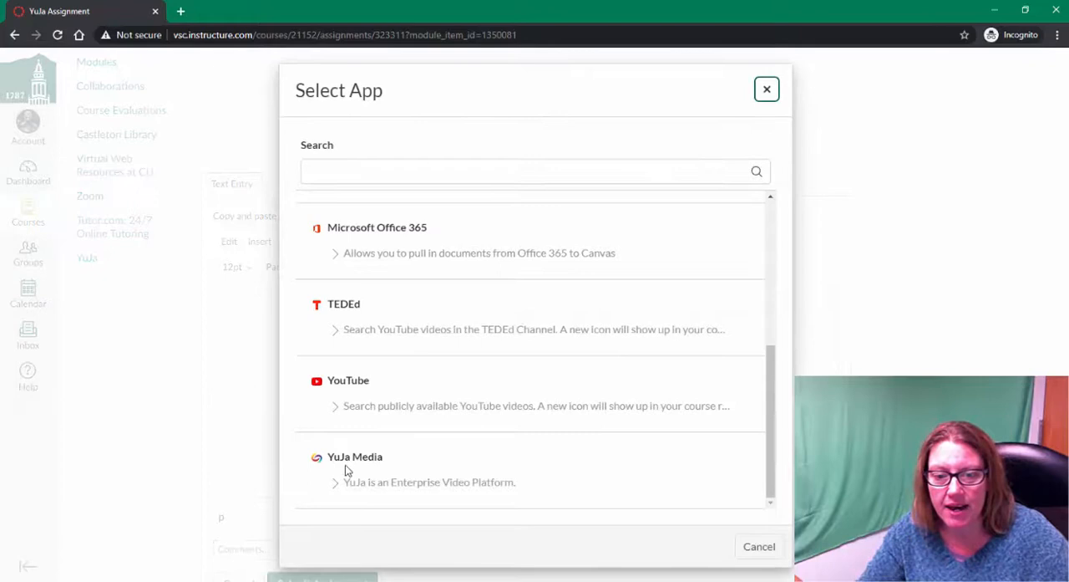
{"action": "left_click", "coordinate": [354, 456]}
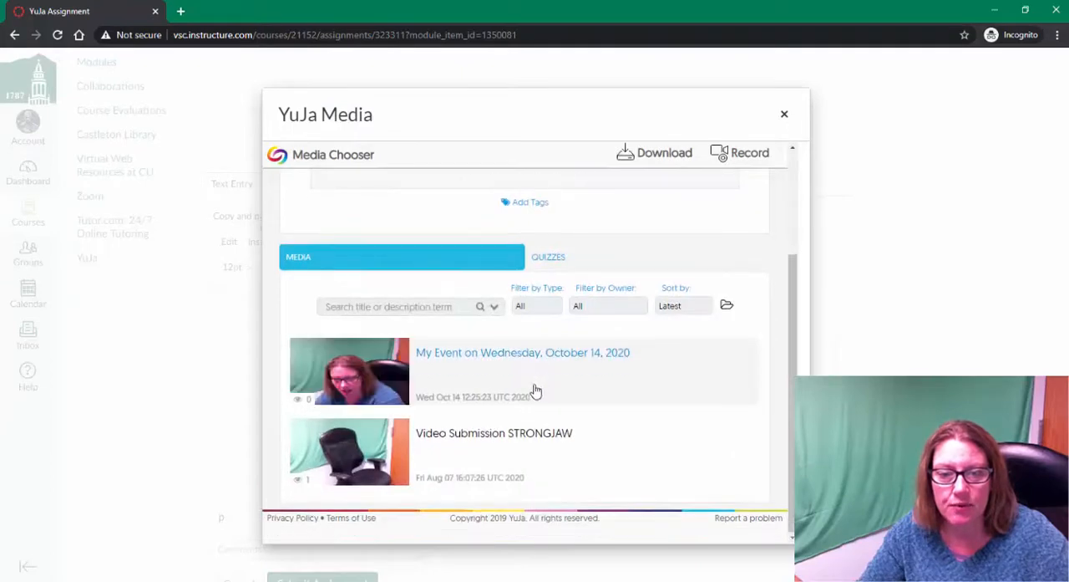
{"action": "mouse_move", "coordinate": [308, 360]}
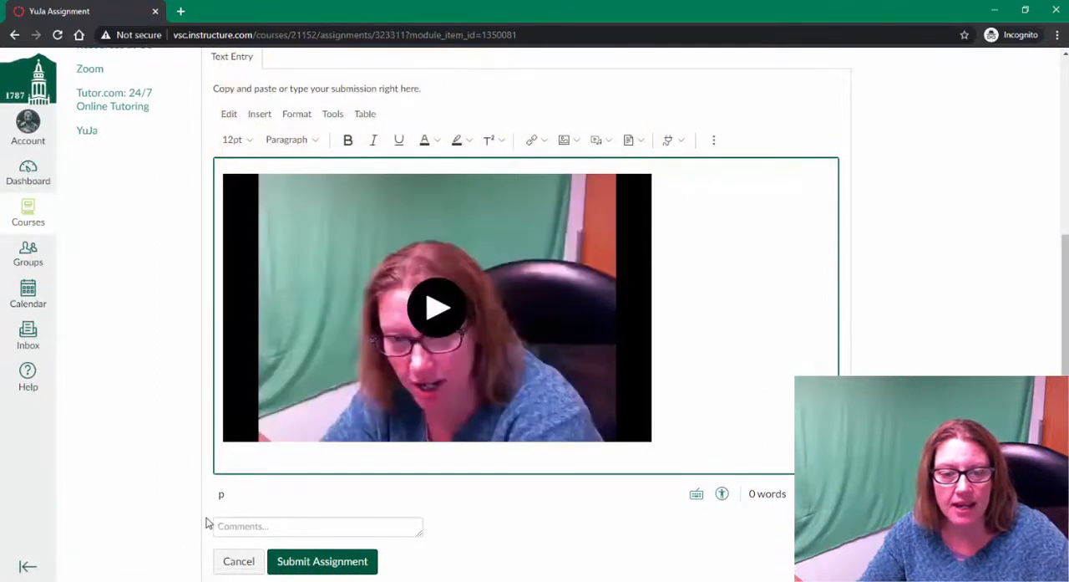
- Add the comment 'Here is my video for class!' and submit the assignment
{"action": "type", "text": "Here is my video for class!"}
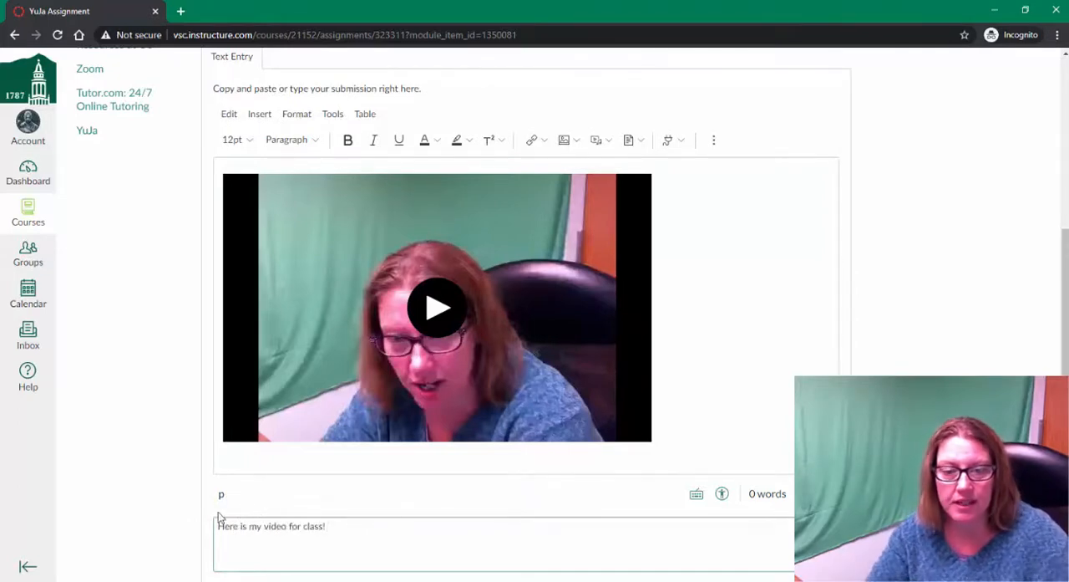
{"action": "scroll", "scroll_direction": "down", "scroll_amount": 3}
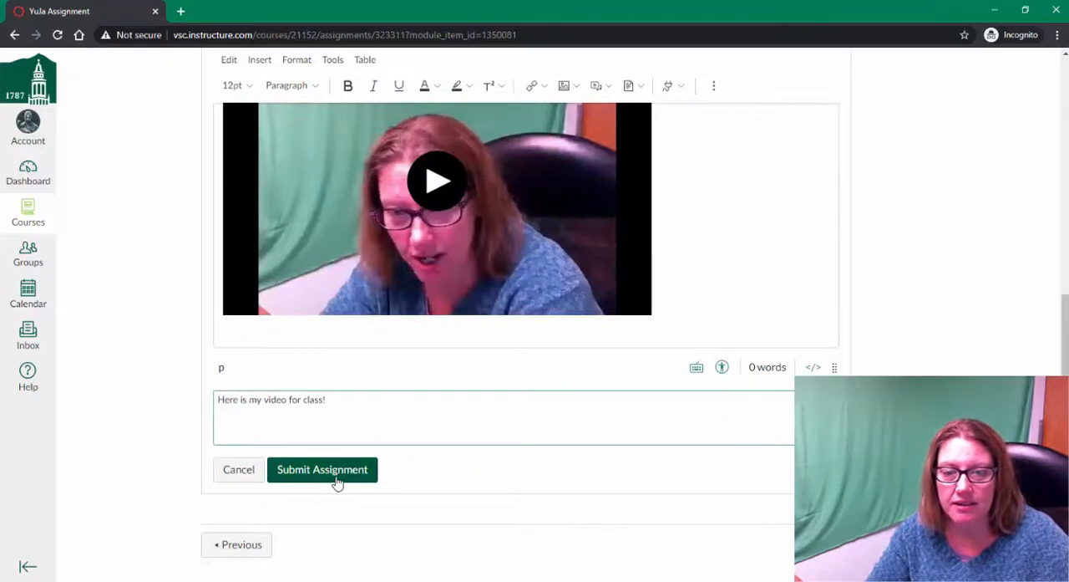
{"action": "left_click", "coordinate": [321, 468]}
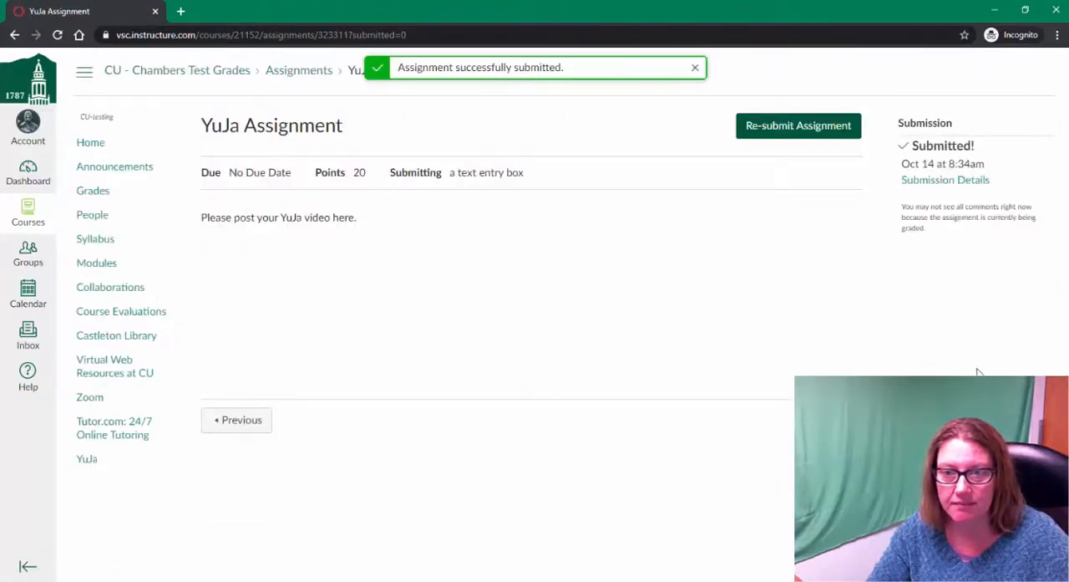
{"action": "mouse_move", "coordinate": [621, 214]}
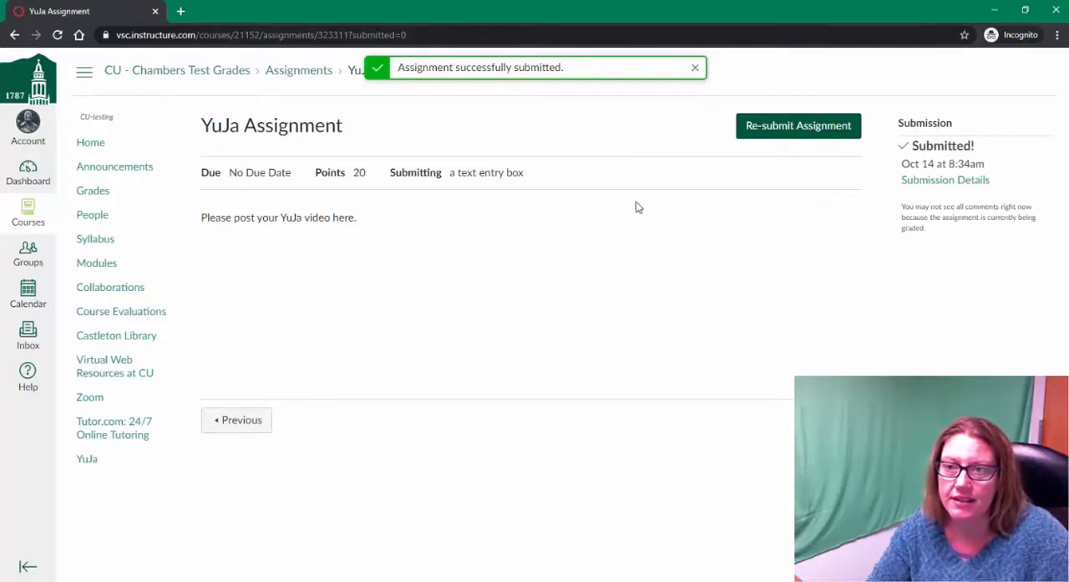
- Close the 'Assignment successfully submitted' banner and go to Submission Details
{"action": "left_click", "coordinate": [695, 67]}
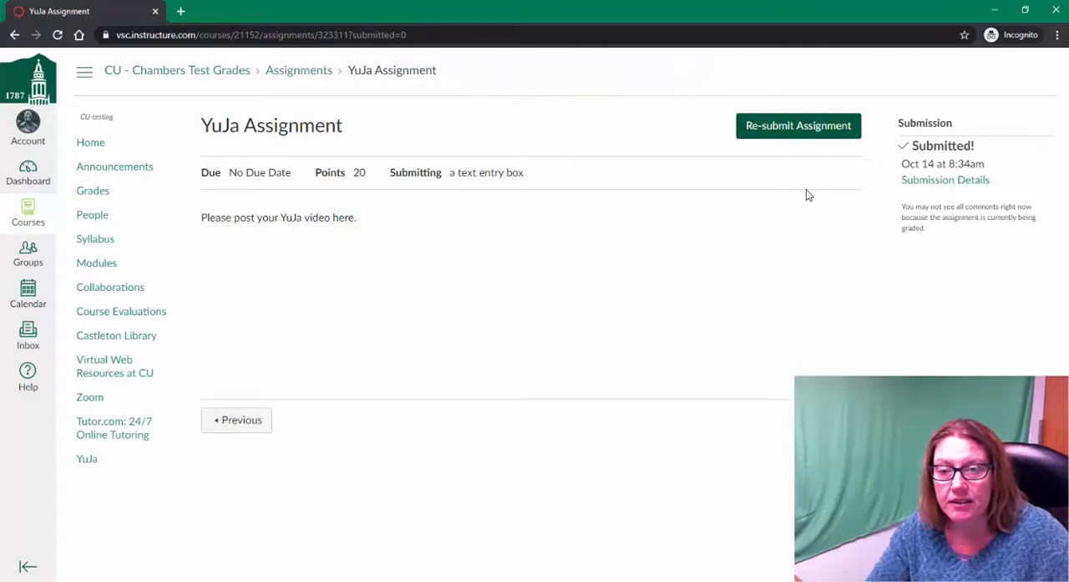
{"action": "mouse_move", "coordinate": [671, 201]}
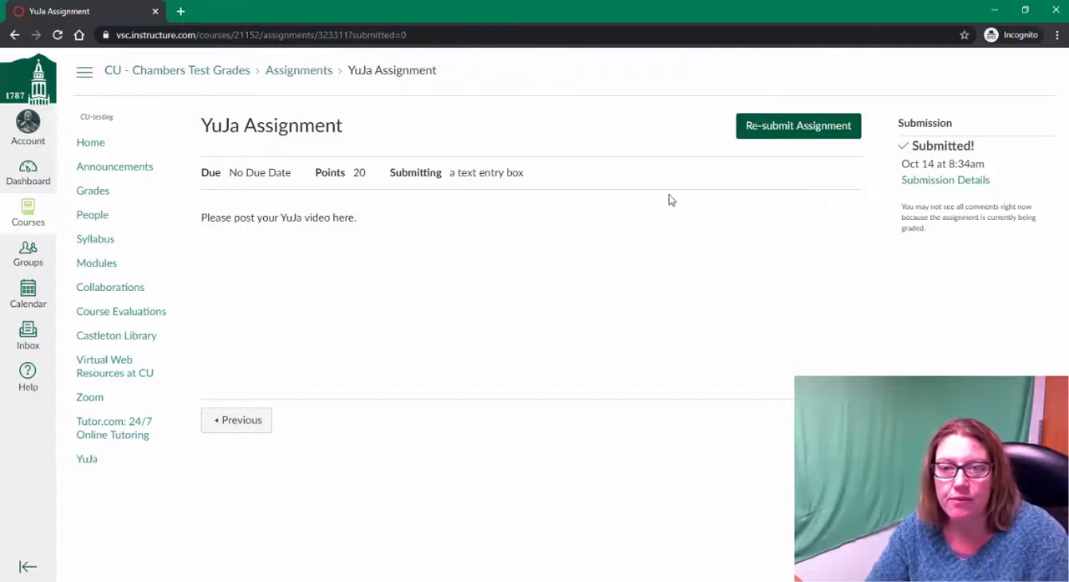
{"action": "mouse_move", "coordinate": [875, 192]}
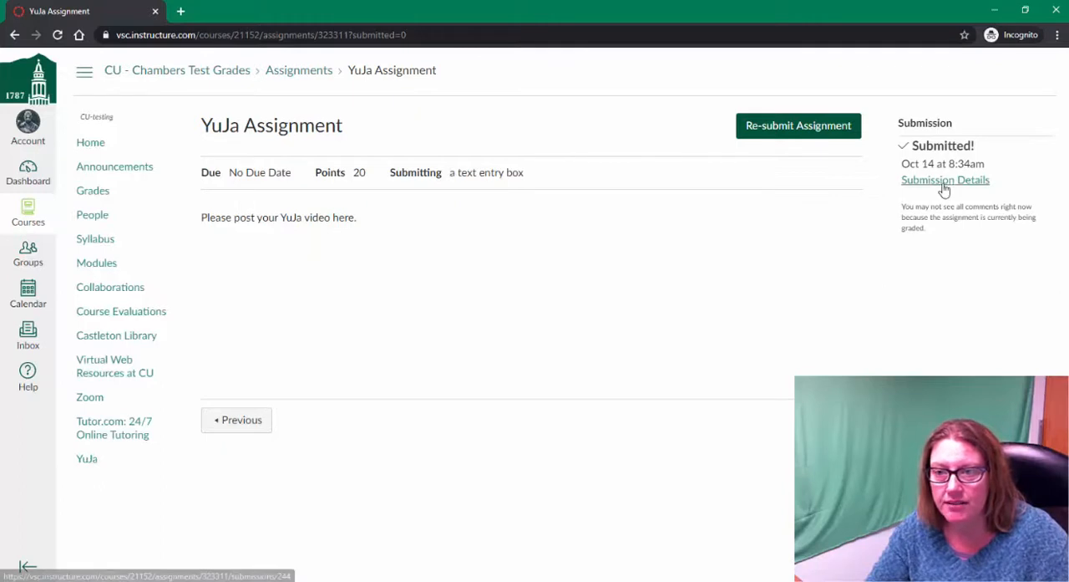
{"action": "left_click", "coordinate": [946, 180]}
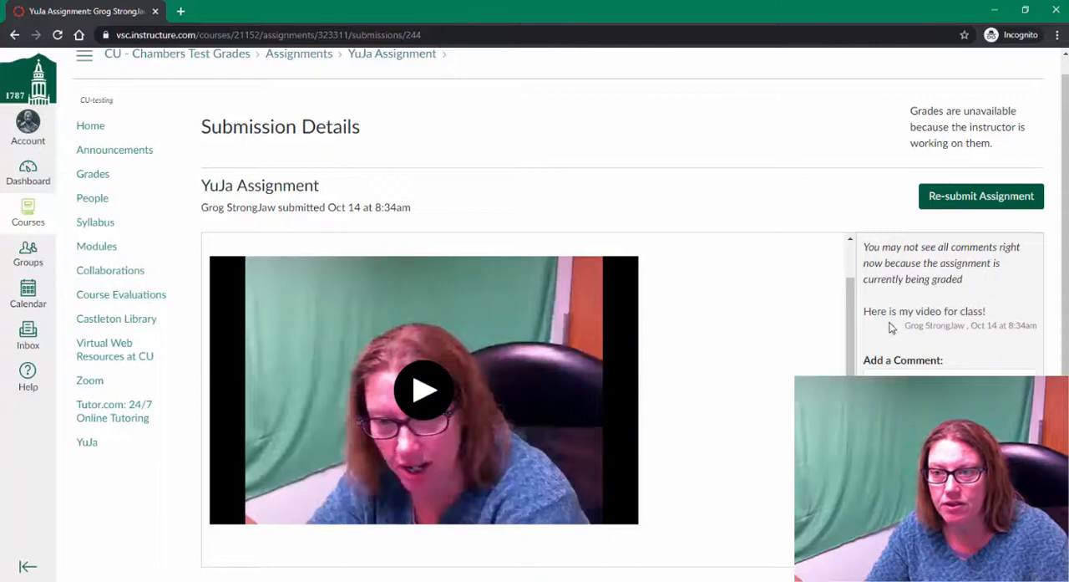
{"action": "mouse_move", "coordinate": [752, 400]}
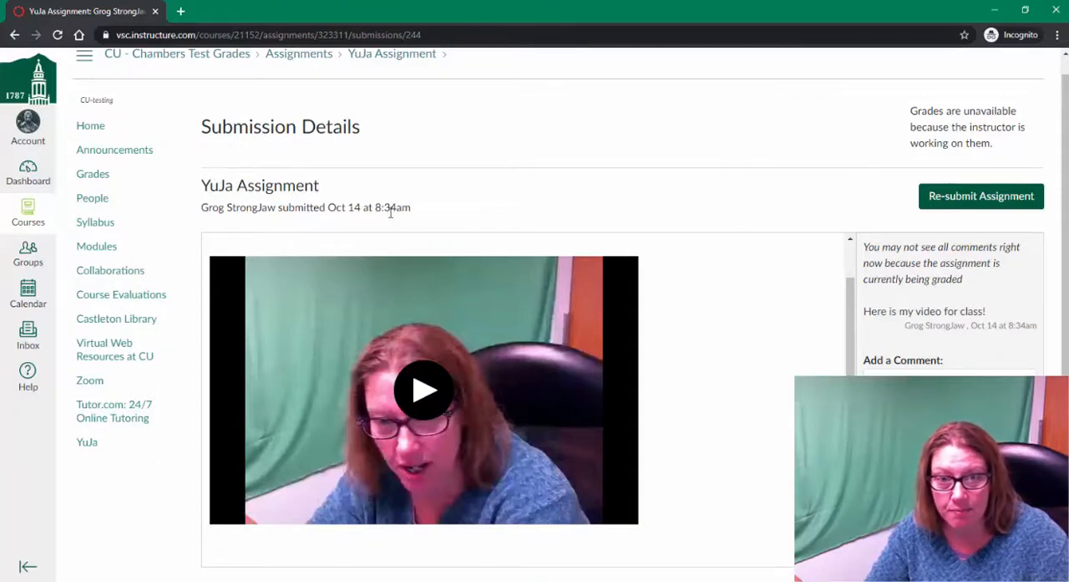
{"action": "mouse_move", "coordinate": [378, 207]}
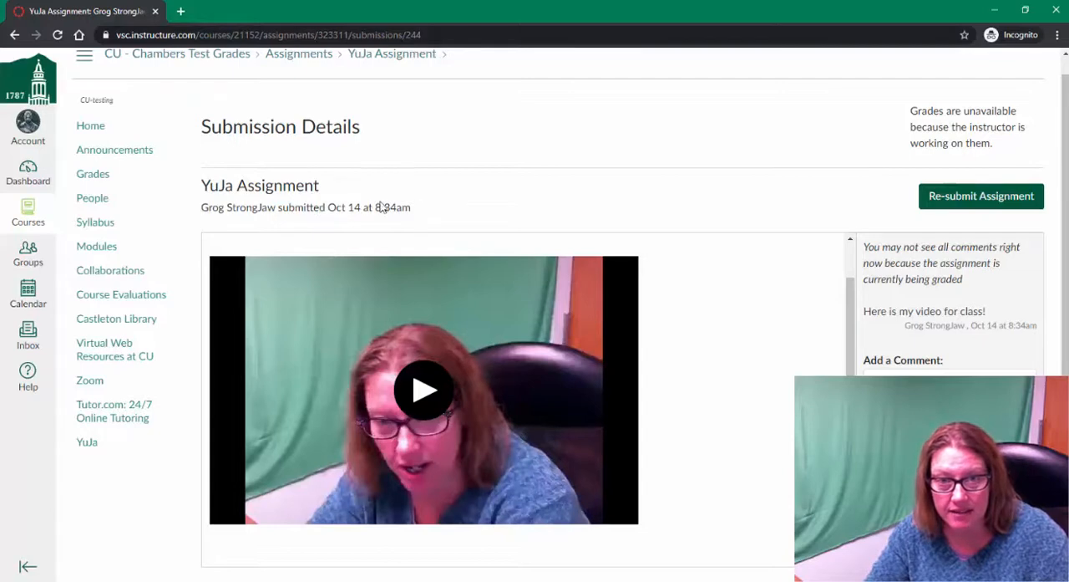
- Select the line stating the assignment was submitted Oct 14 at 8:34am
{"action": "triple_click", "coordinate": [304, 207]}
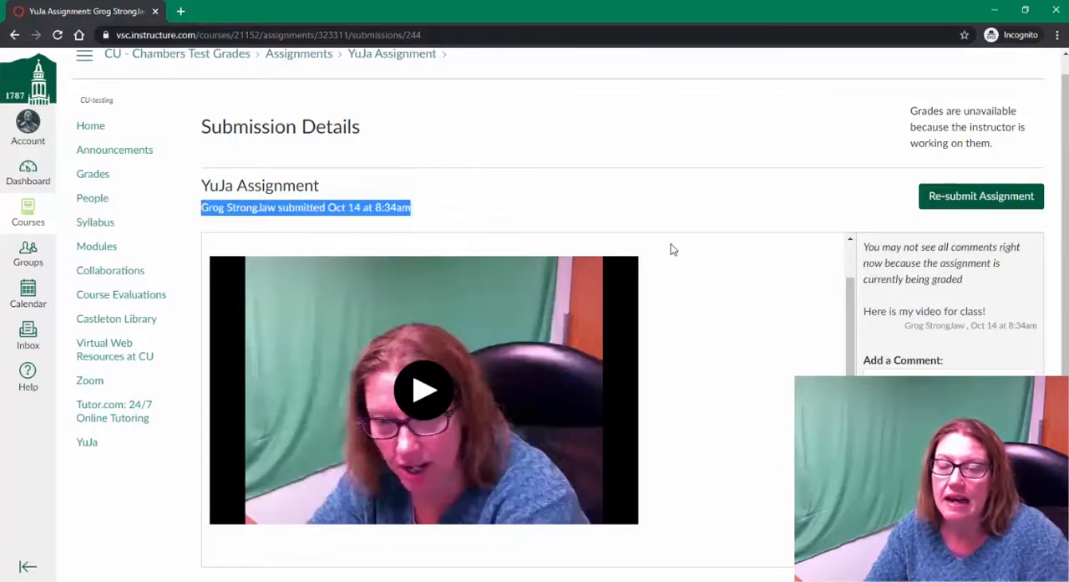
{"action": "mouse_move", "coordinate": [611, 231]}
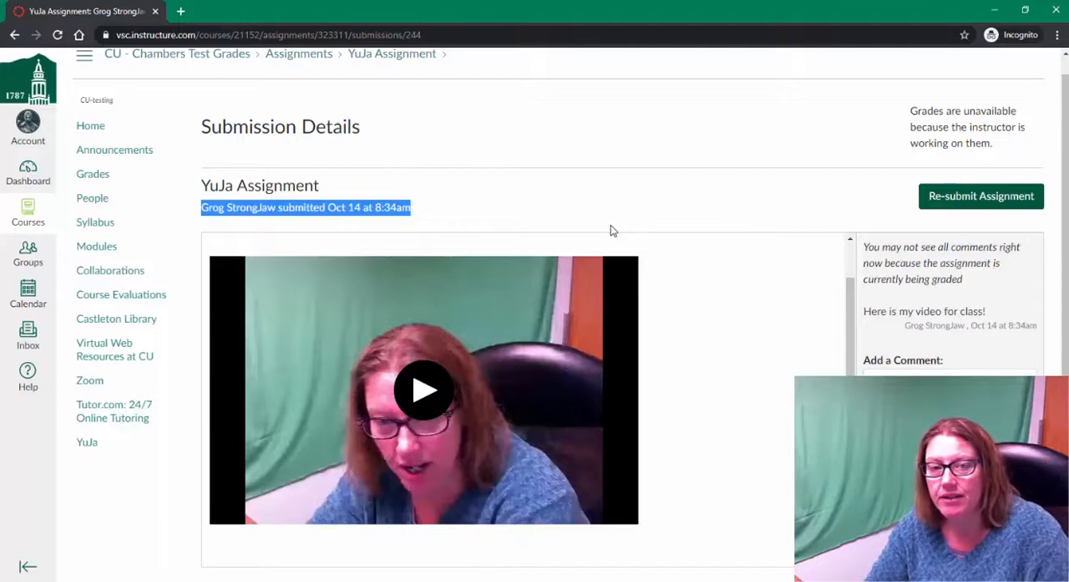
{"action": "mouse_move", "coordinate": [445, 150]}
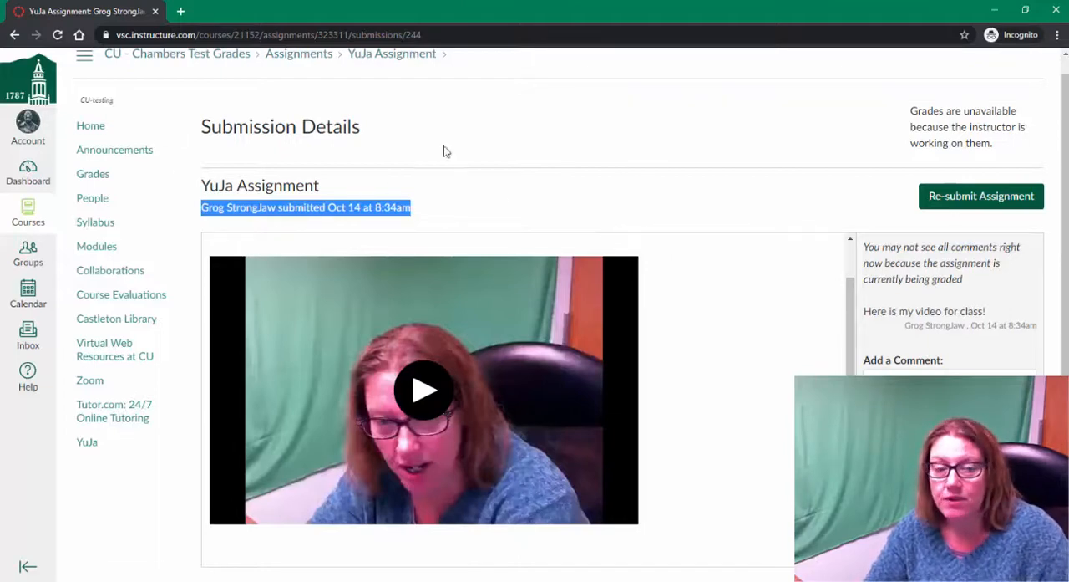
- Return to the CU - Chambers Test Grades course home via the breadcrumb
{"action": "left_click", "coordinate": [177, 54]}
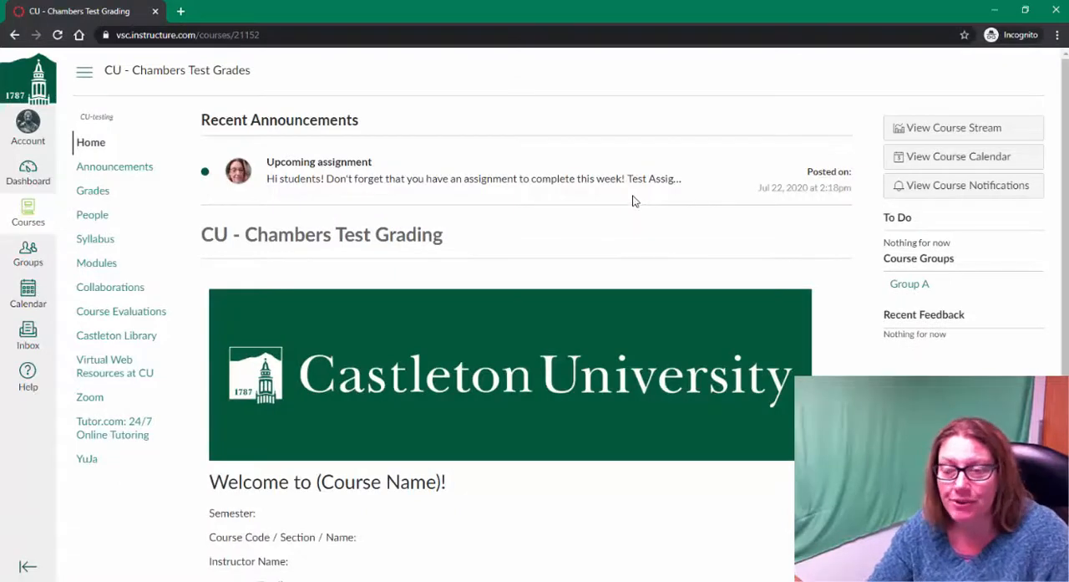
{"action": "mouse_move", "coordinate": [621, 197]}
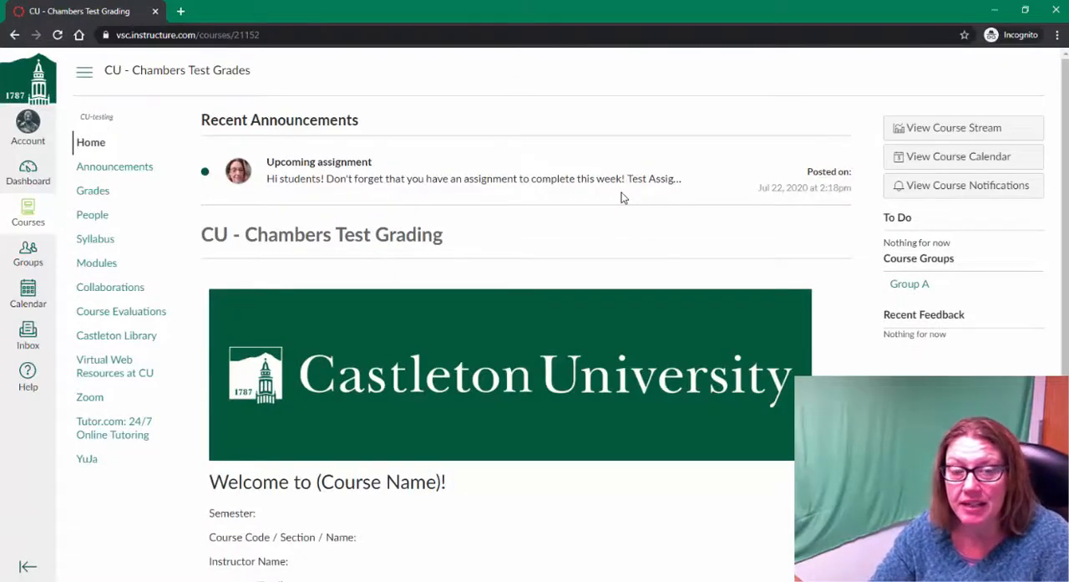